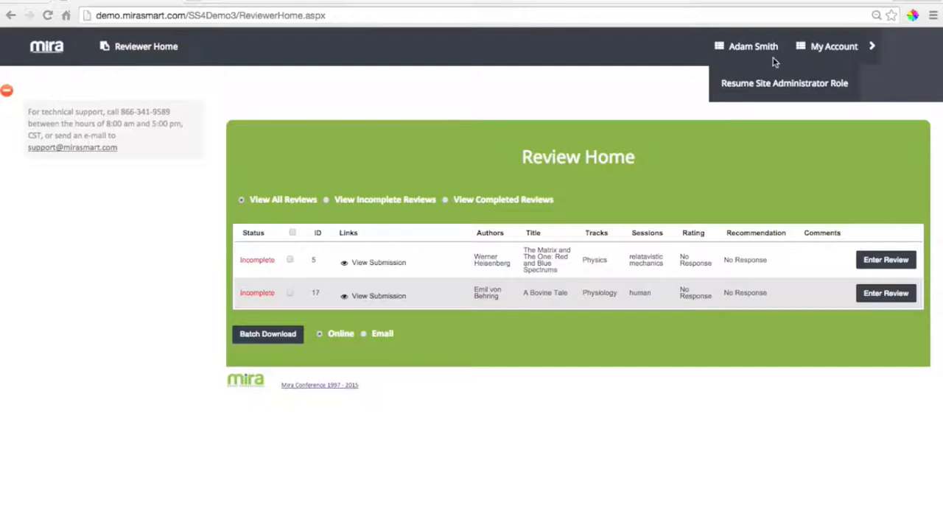
mouse_move(403, 112)
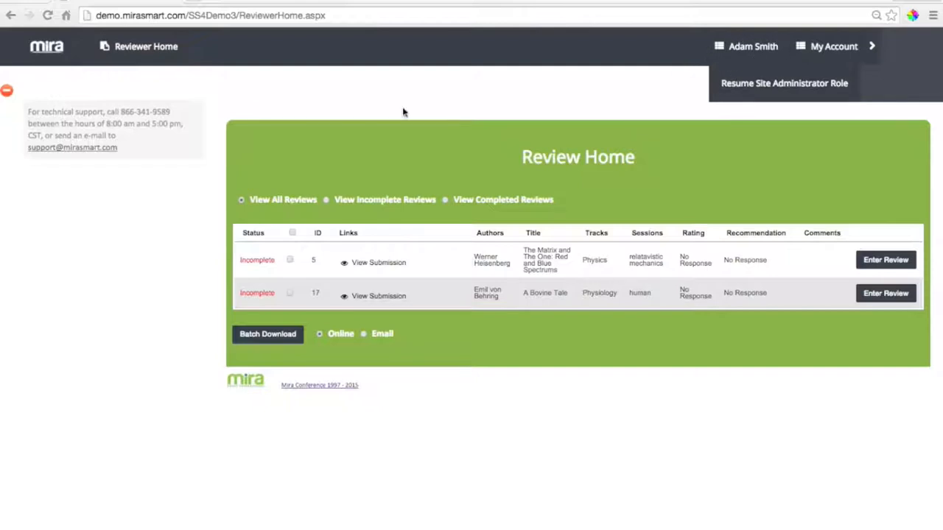
mouse_move(145, 131)
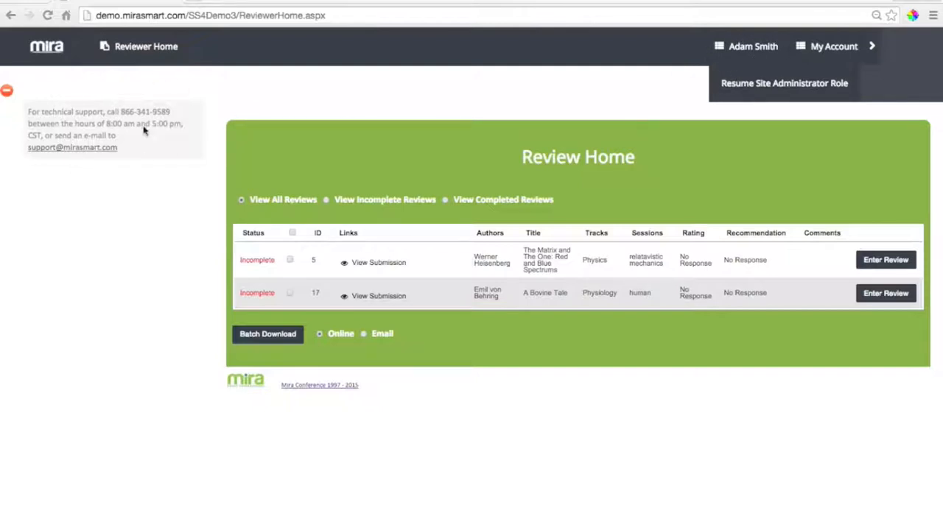
mouse_move(17, 137)
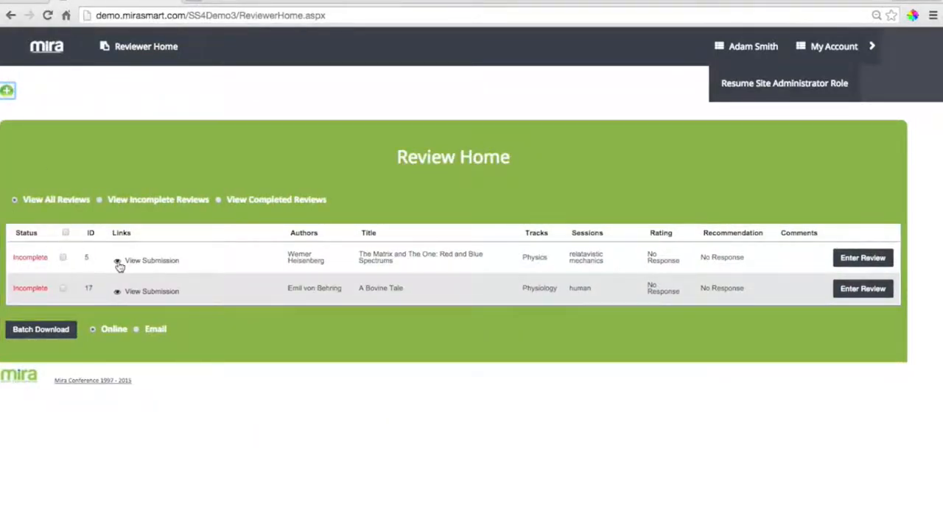
mouse_move(287, 264)
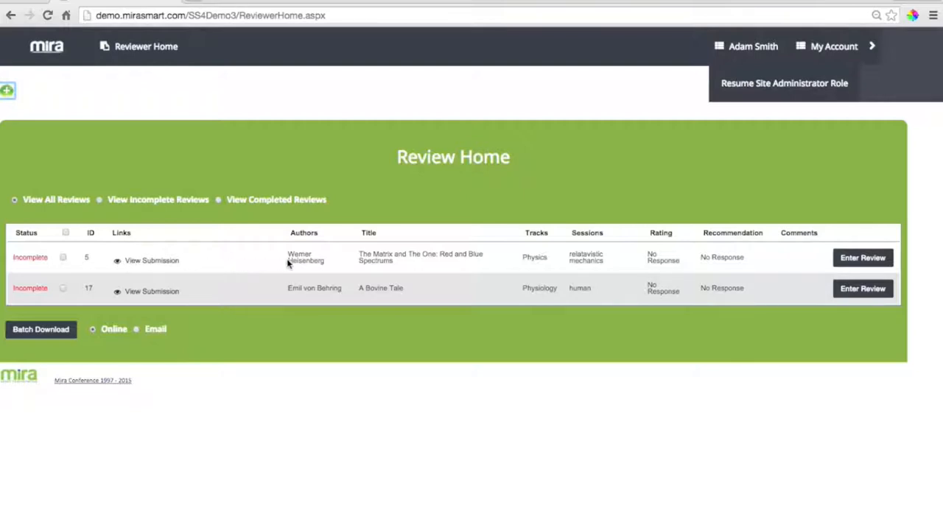
mouse_move(692, 257)
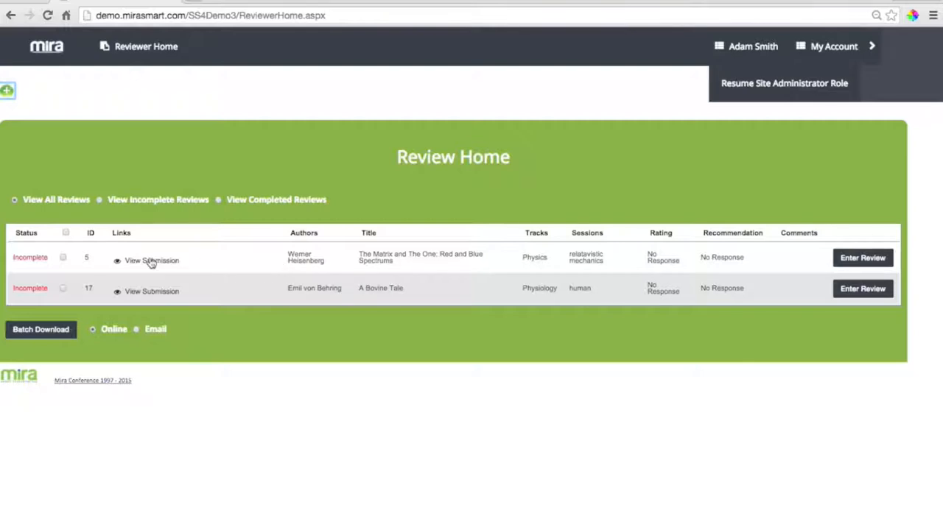
click(152, 260)
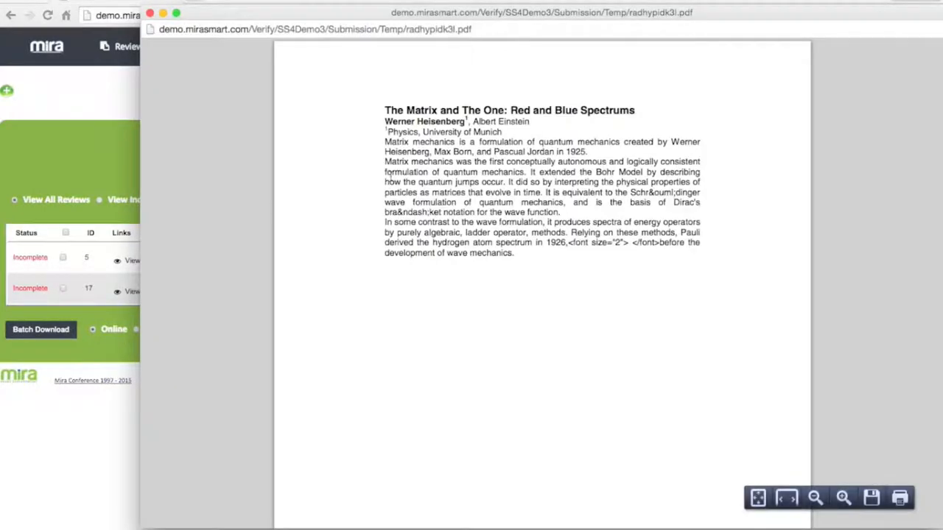
mouse_move(824, 485)
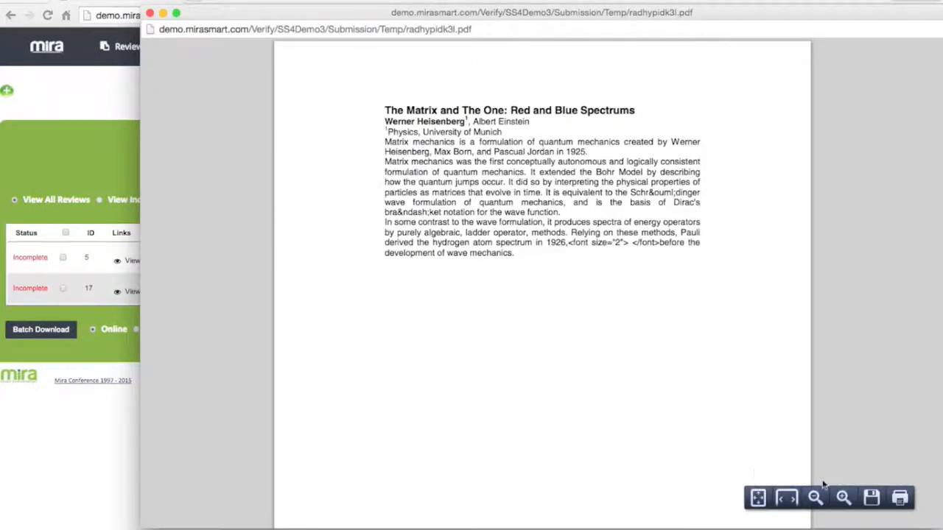
mouse_move(523, 450)
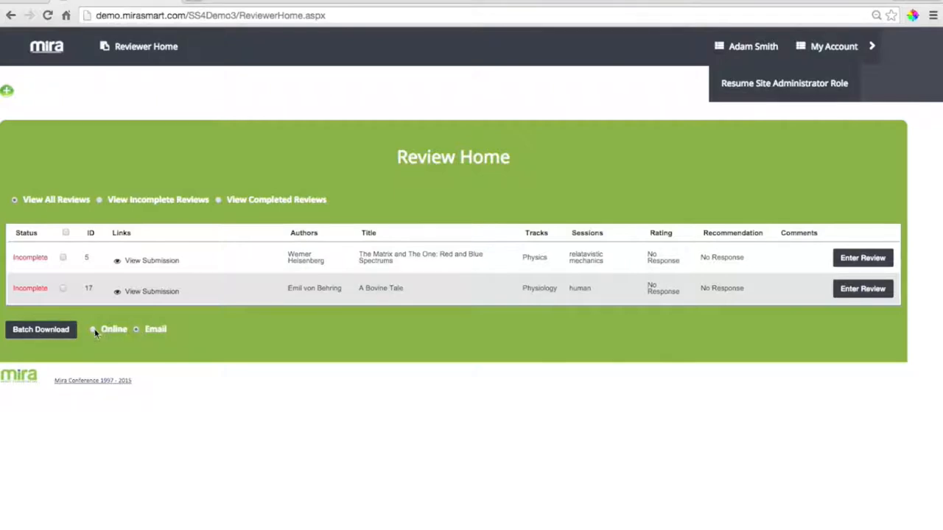
mouse_move(135, 266)
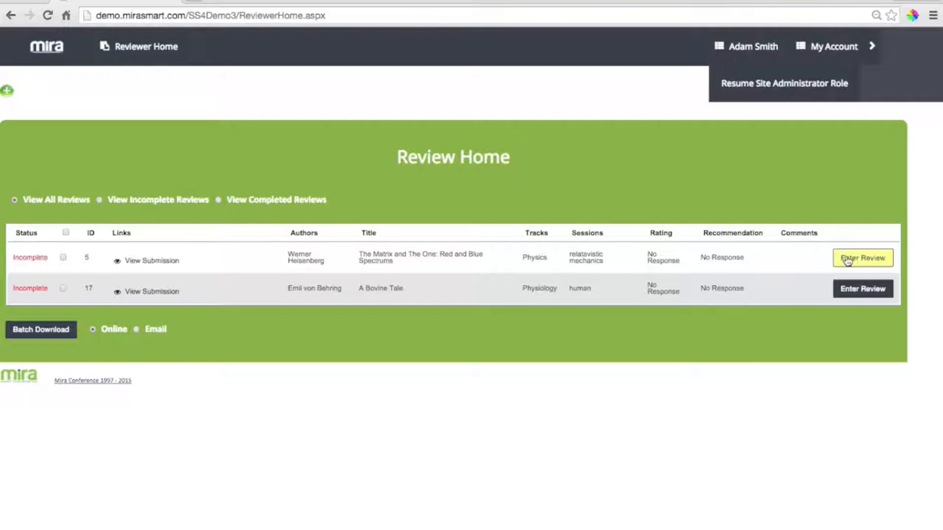
Enter the review for submission ID 5 with Rating Excellent and Recommendation Accept
click(862, 258)
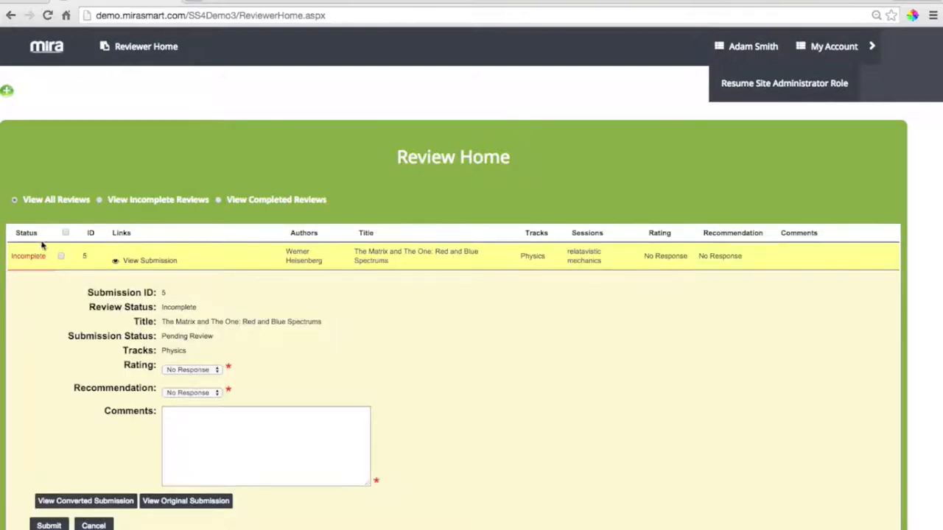
mouse_move(213, 314)
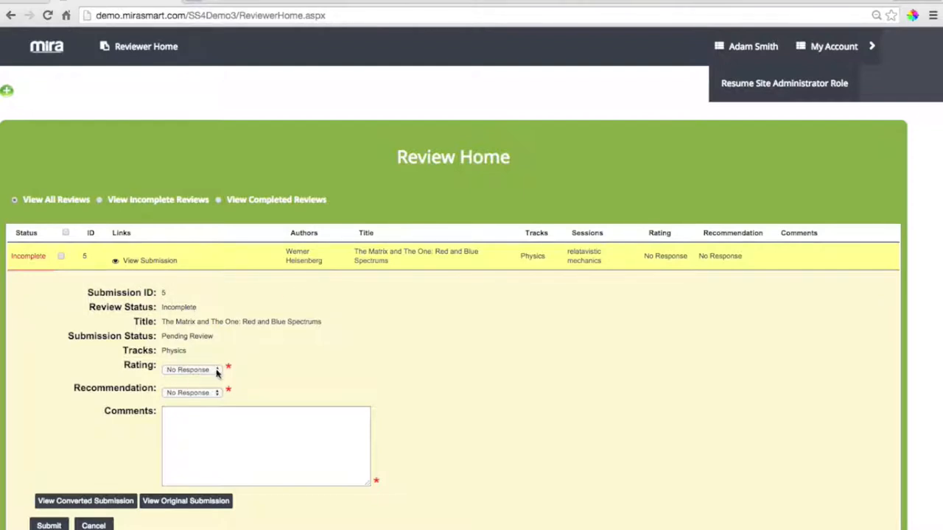
click(191, 369)
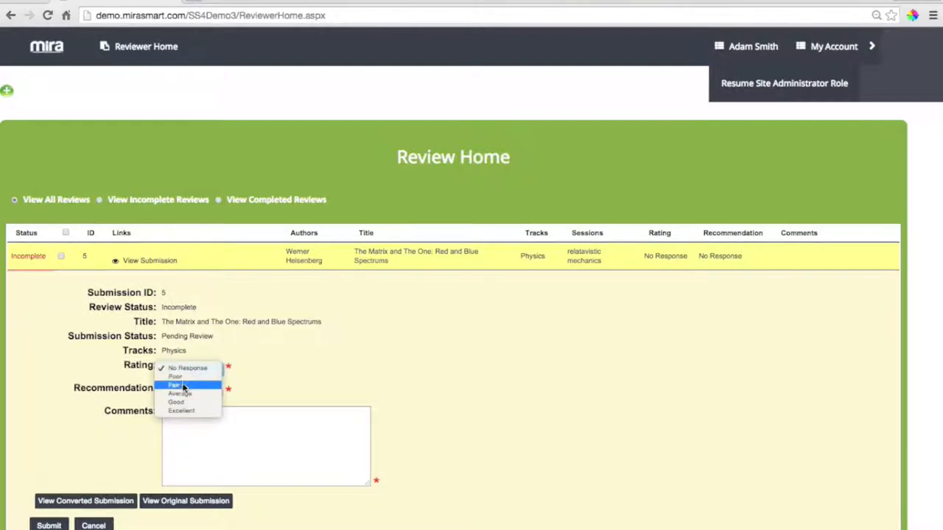
click(181, 410)
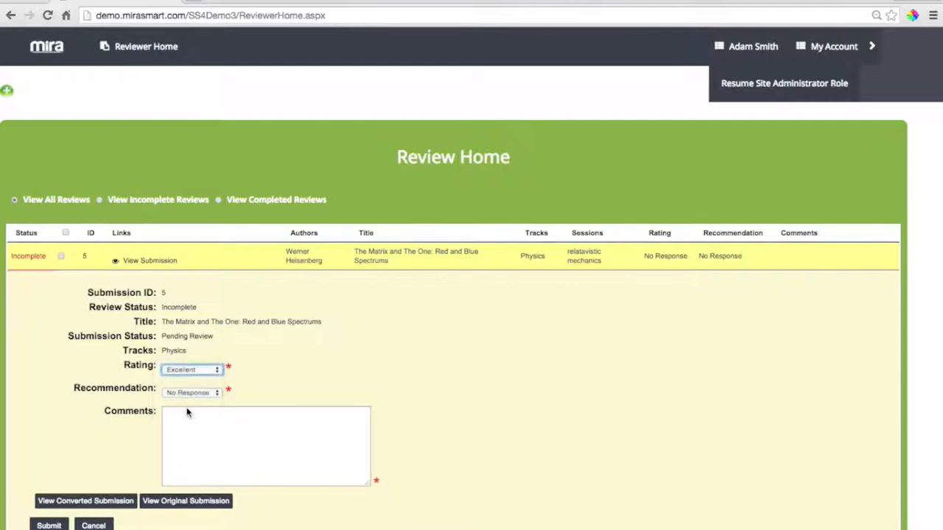
click(193, 393)
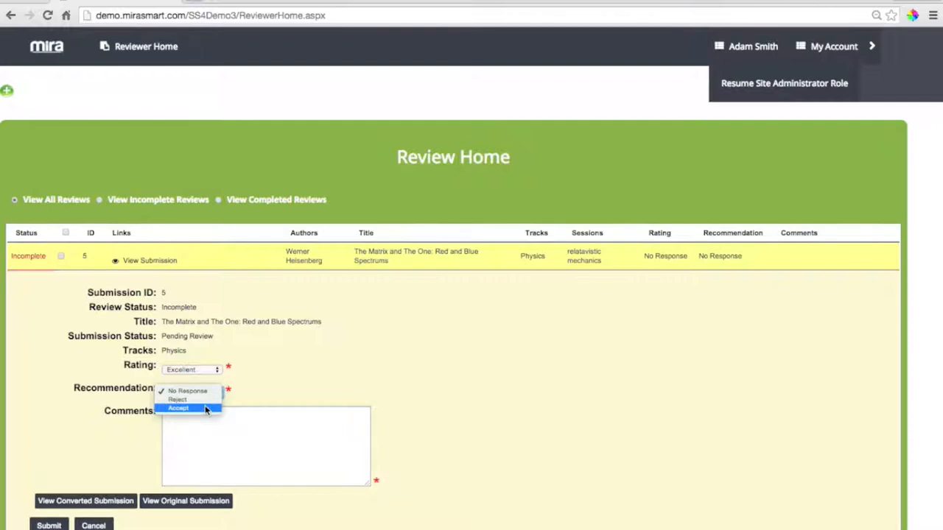
click(178, 408)
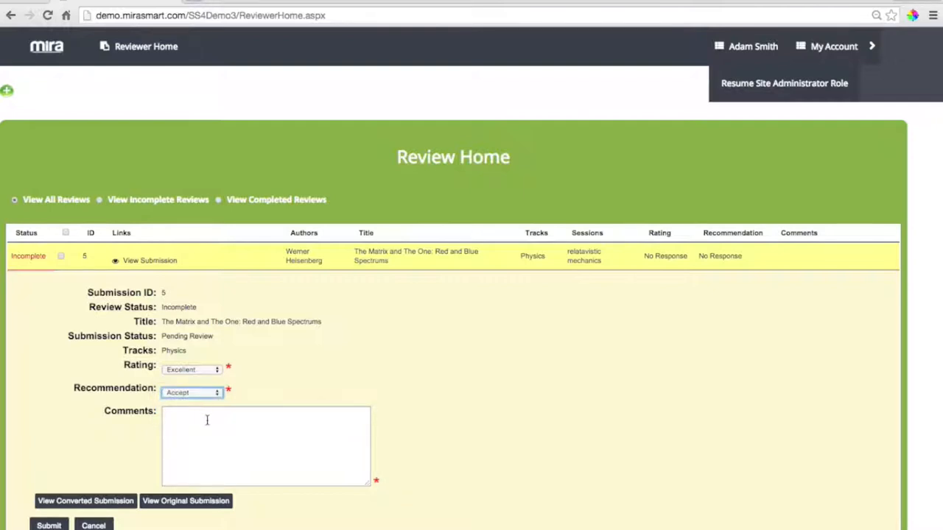
click(266, 446)
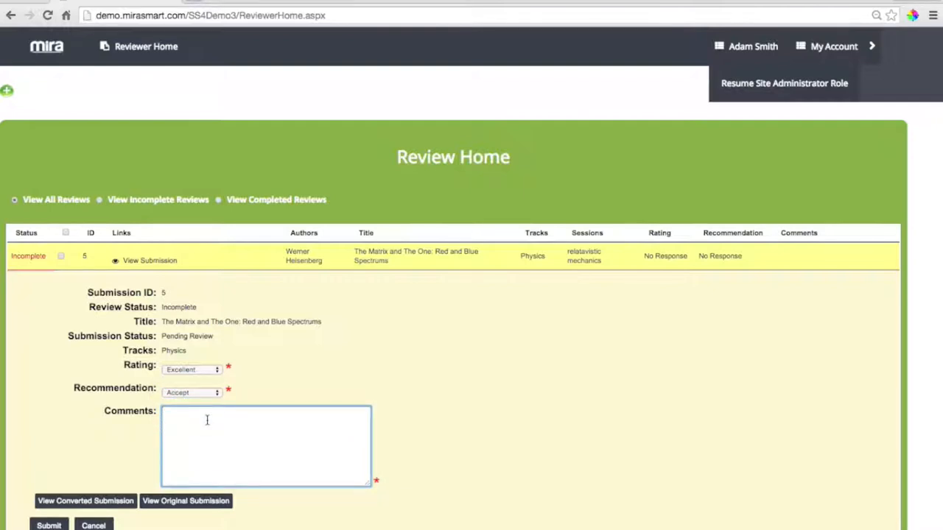
Comment "Pretty good abstract. This guy shows some promise." and view the converted submission PDF
text(Pretty good abstract. This guy shows some promise.)
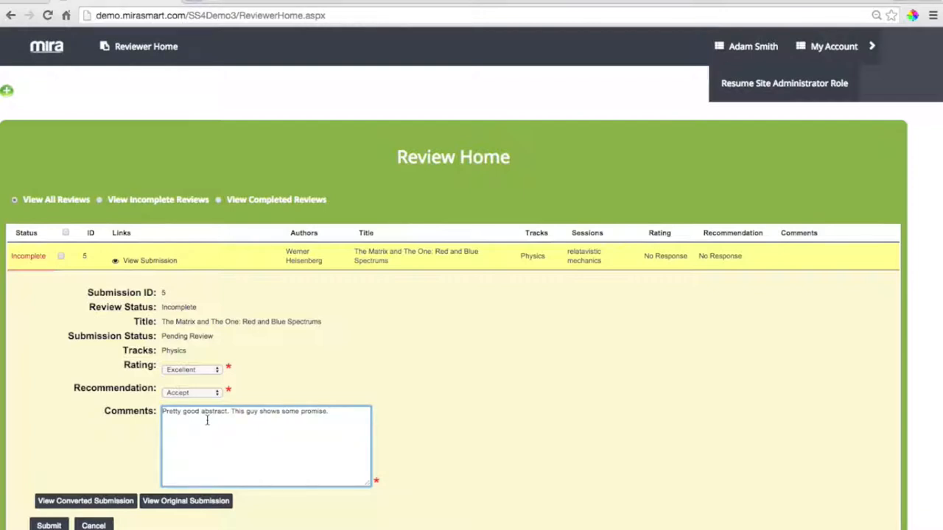
mouse_move(85, 501)
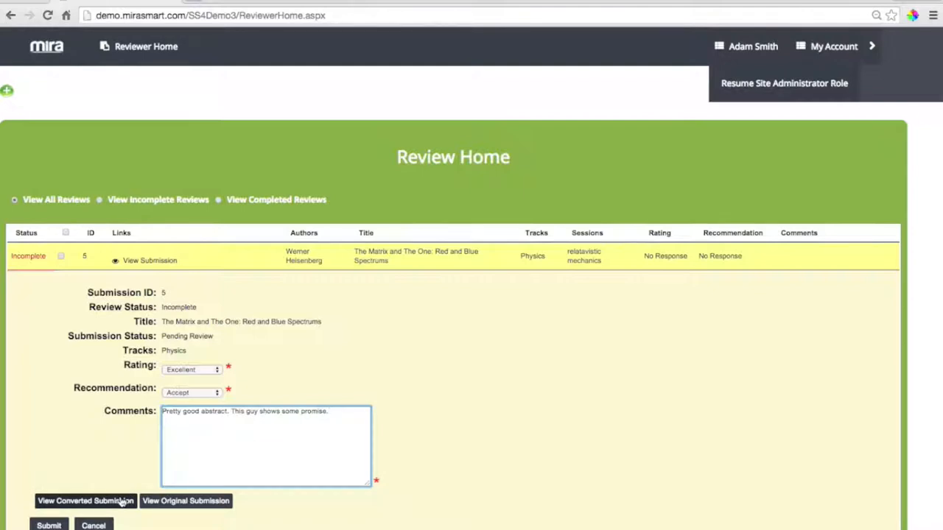
click(84, 501)
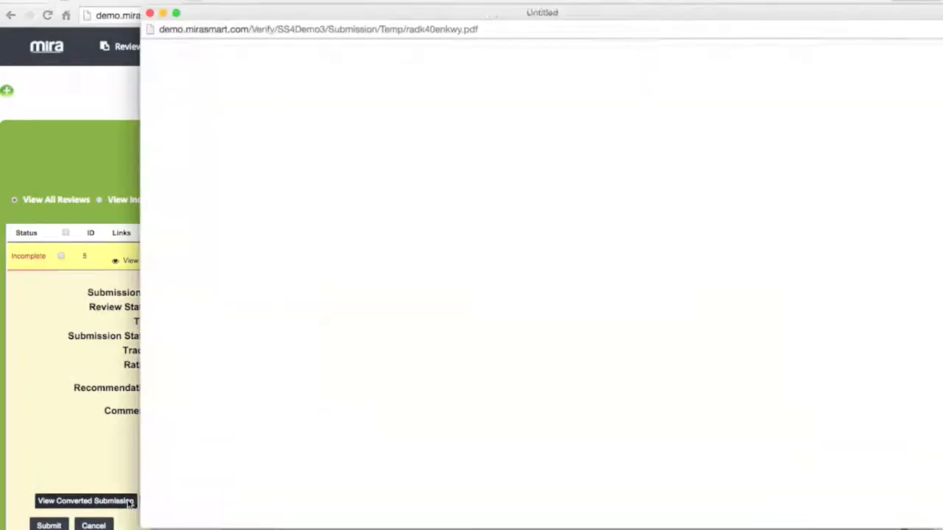